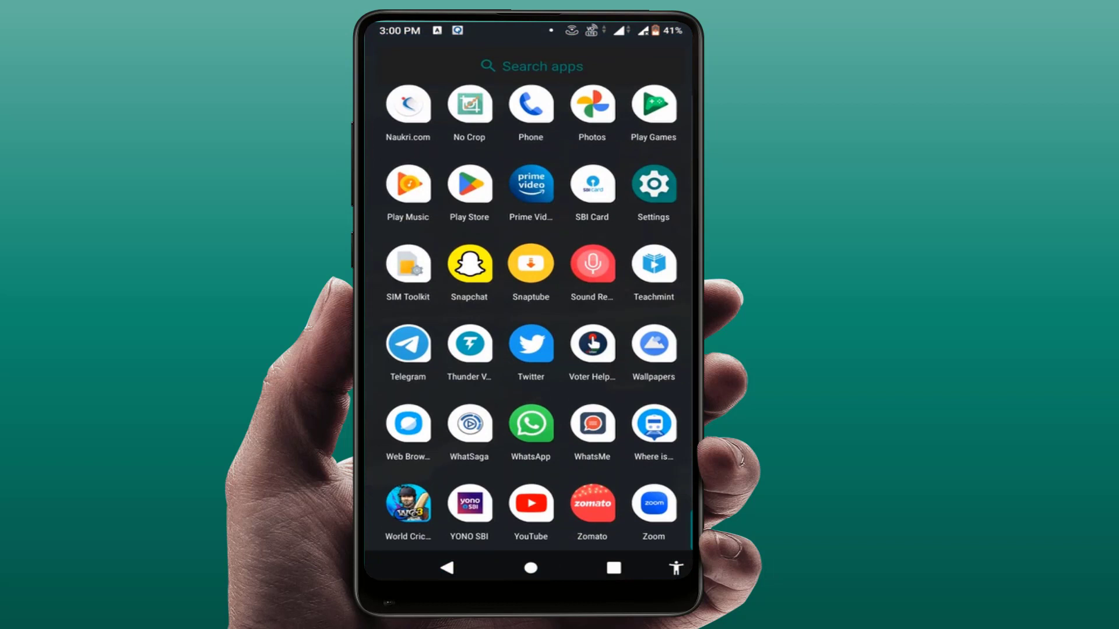
- Launch WhatsApp from the app drawer so its Chats list appears
{"action": "left_click", "coordinate": [531, 426]}
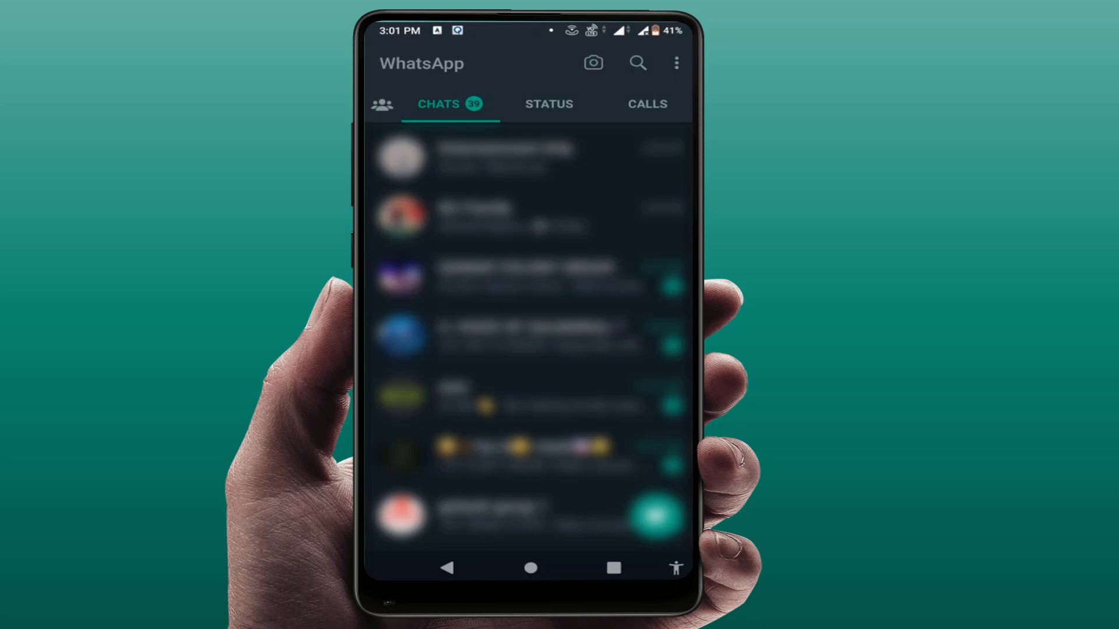
- Exit WhatsApp and return to the app drawer's app list
{"action": "left_click", "coordinate": [532, 569]}
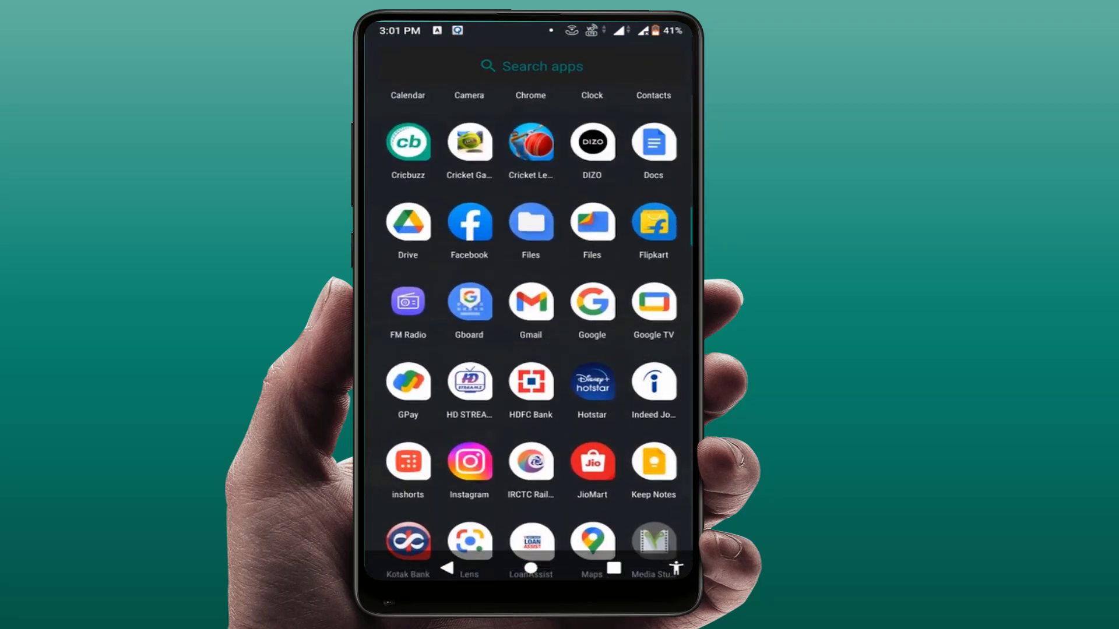
- Launch the Files app from the app drawer
{"action": "left_click", "coordinate": [531, 222]}
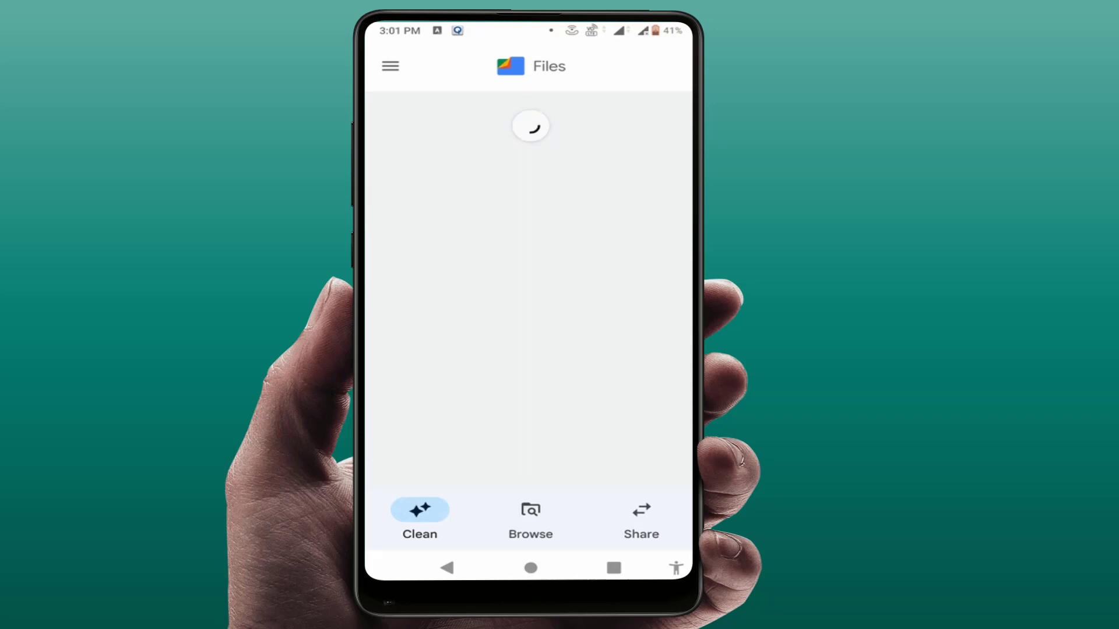
- Browse the Files categories to review storage use, then return to the app drawer
{"action": "left_click", "coordinate": [530, 518]}
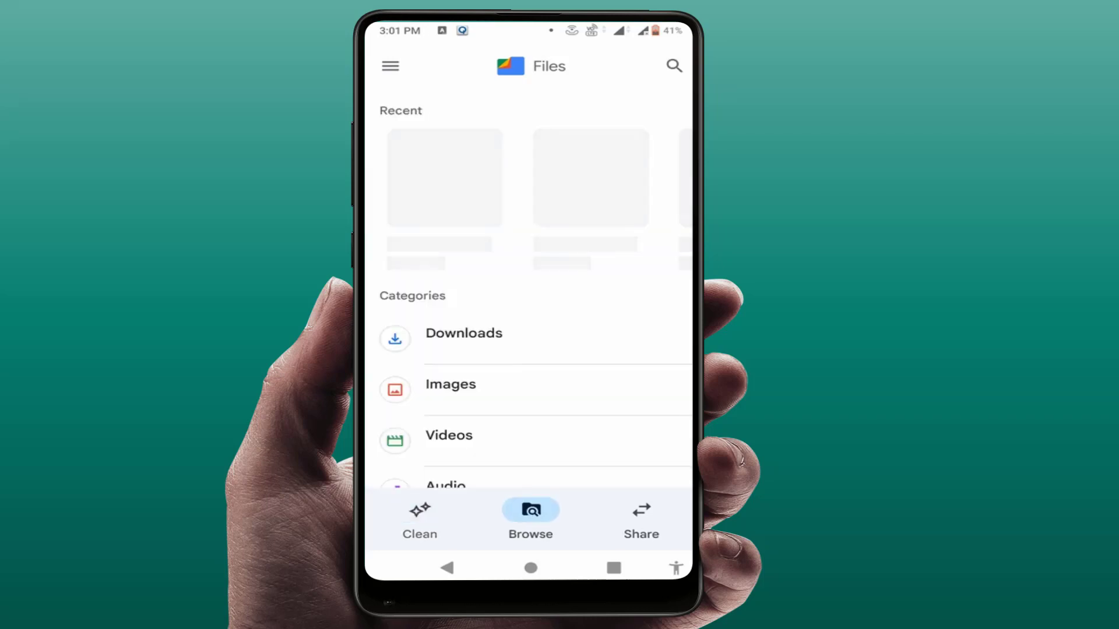
{"action": "scroll", "scroll_direction": "down", "scroll_amount": 3}
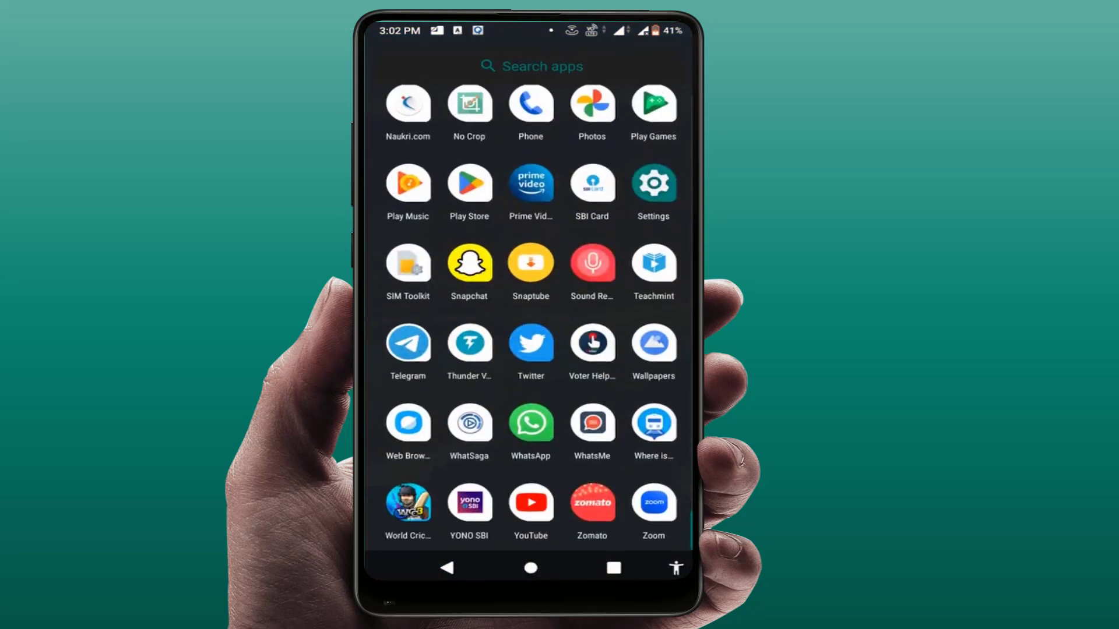
- Launch the Play Store and reach the WhatsApp Messenger listing showing an available update
{"action": "left_click", "coordinate": [469, 184]}
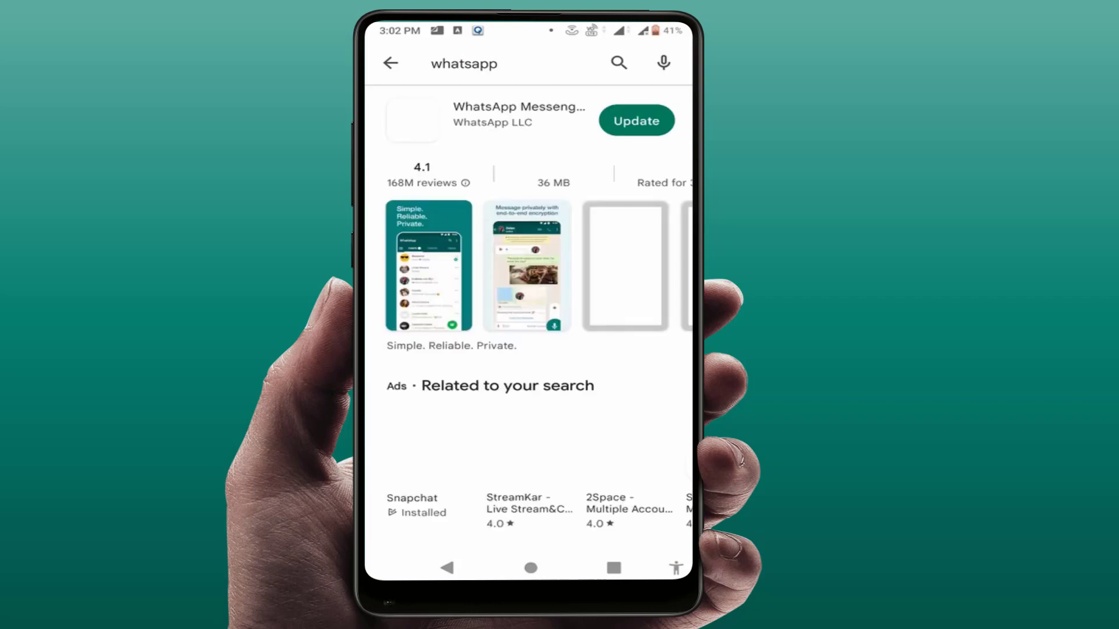
- Start the WhatsApp Messenger (Beta) update, leave it pending, and return to the home screen
{"action": "left_click", "coordinate": [635, 120]}
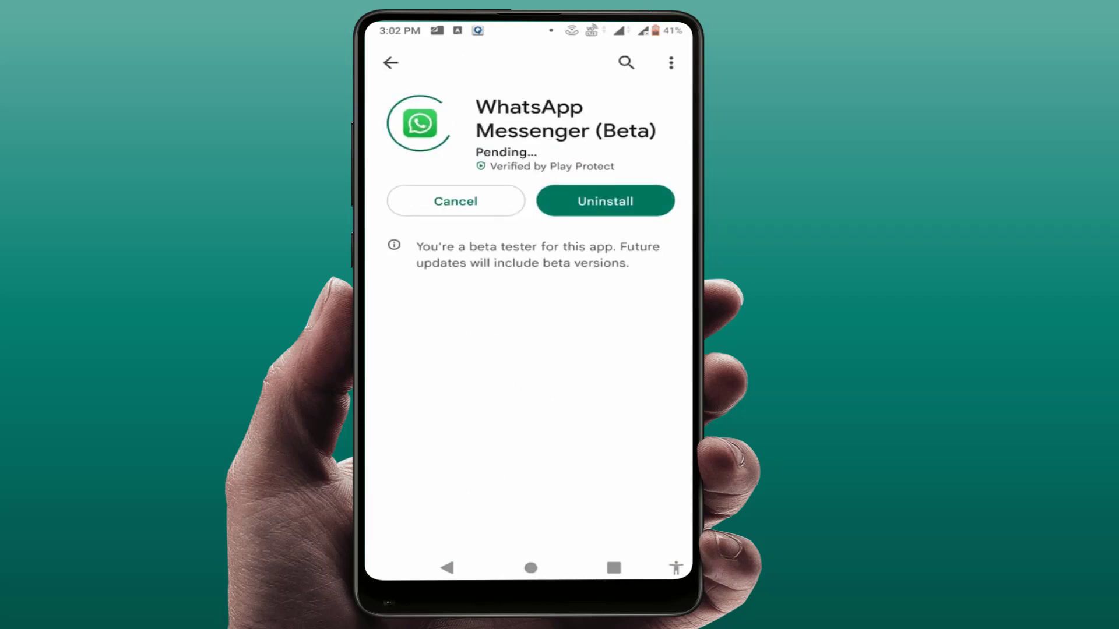
{"action": "scroll", "scroll_direction": "down", "scroll_amount": 3}
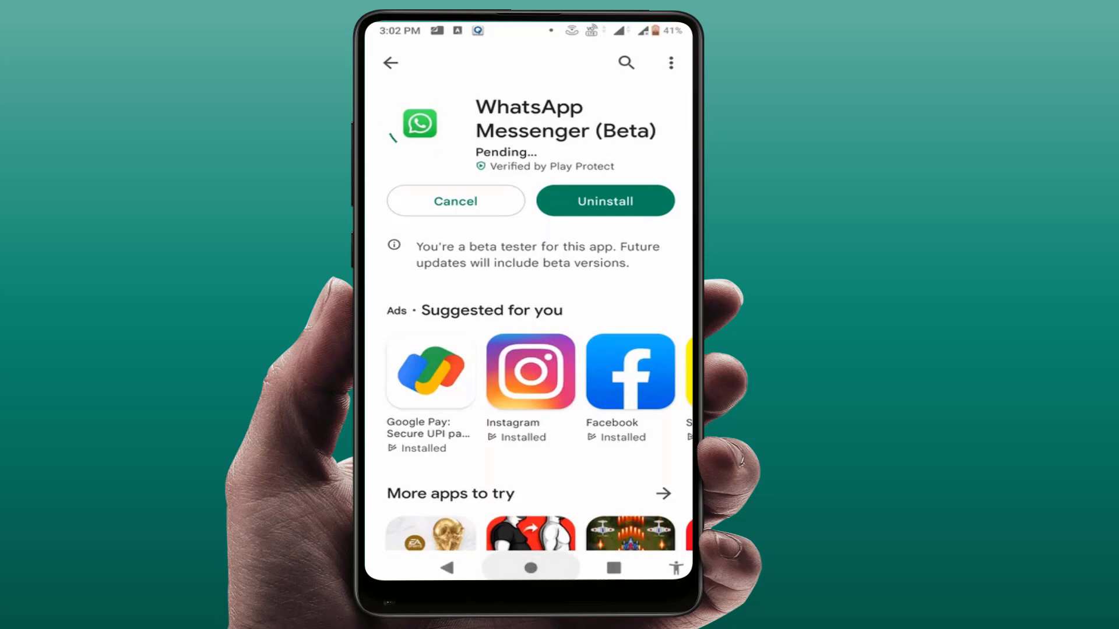
{"action": "left_click", "coordinate": [530, 568]}
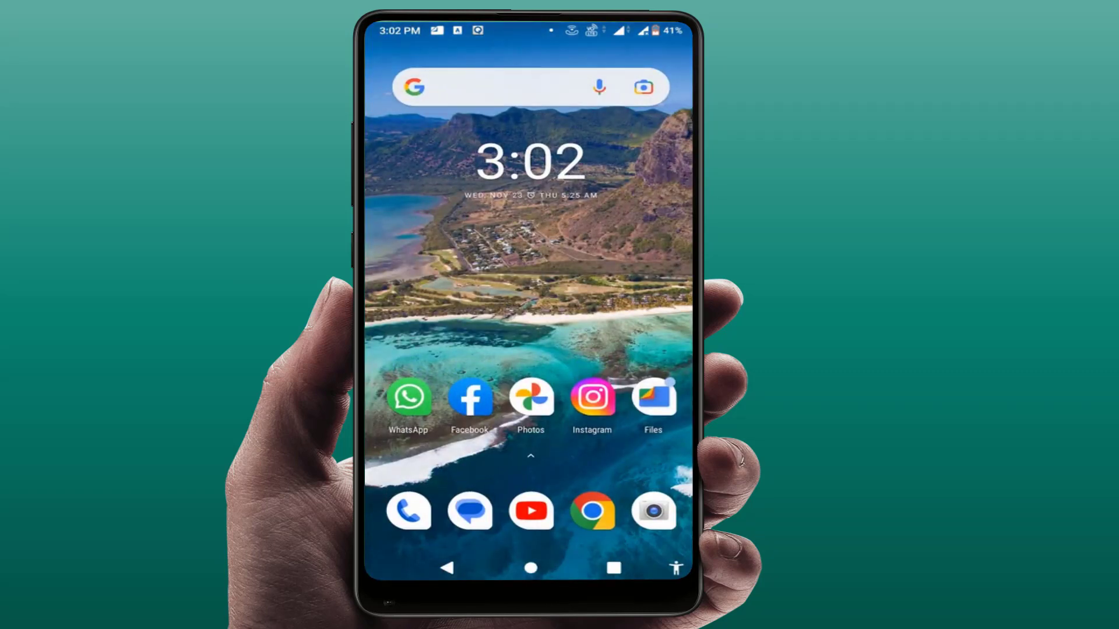